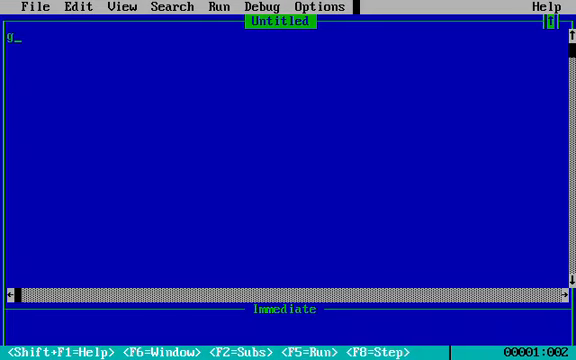
Delete the stray 'g' so the Untitled program editor is blank.
key("Backspace")
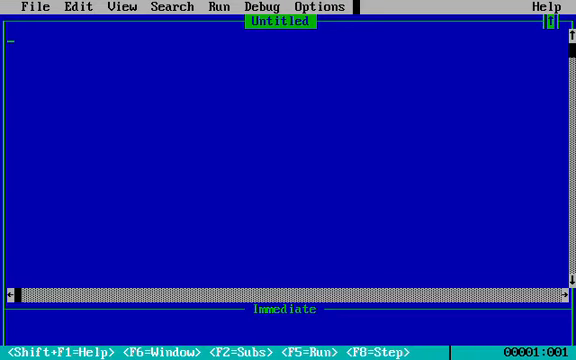
Enter the first two lines, LET A = 10 and LET B = 12.
type("let")
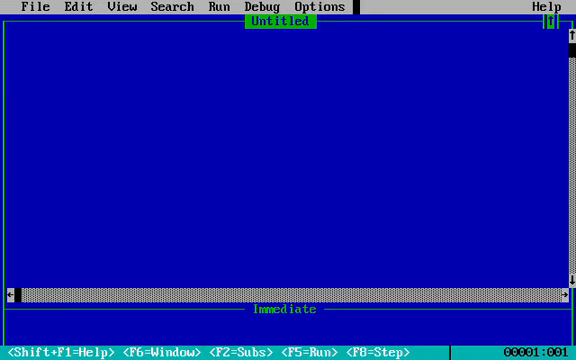
type("LET")
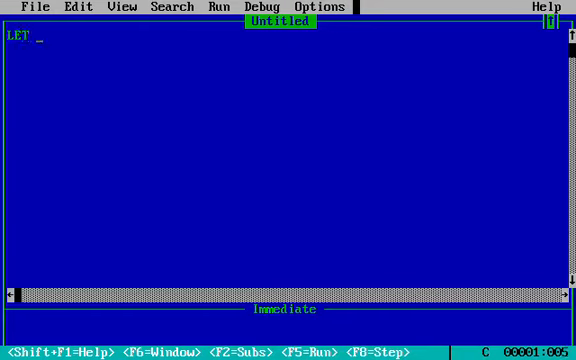
type("A = 10")
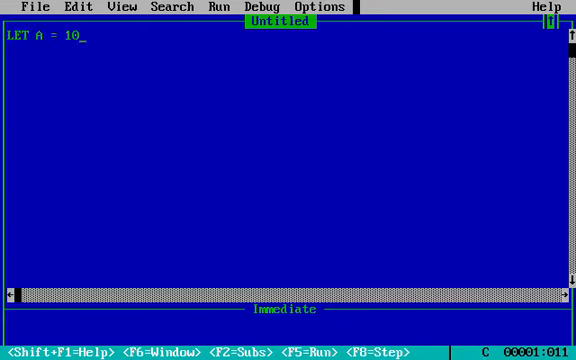
key("Enter")
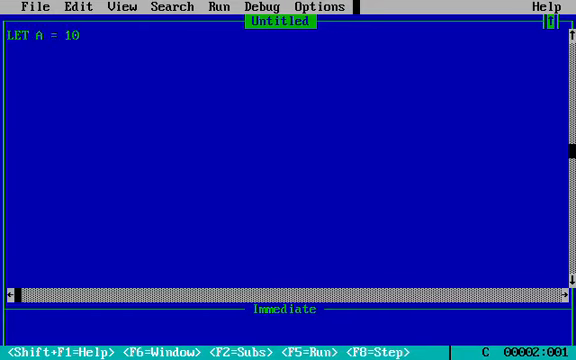
type("LET A")
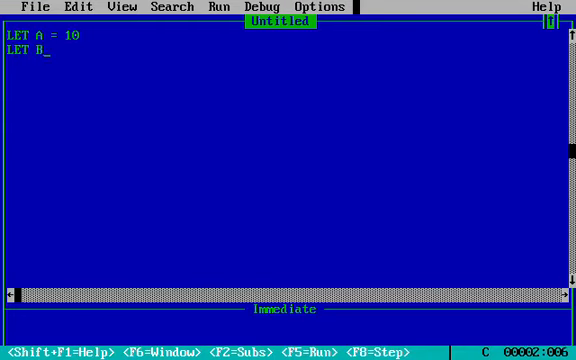
type("= 12")
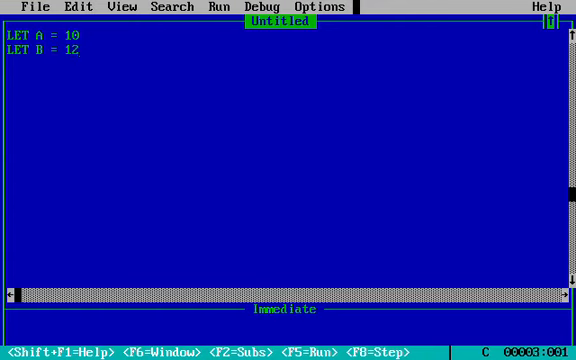
Add the lines C = A + B and PRINT C.
type("C =")
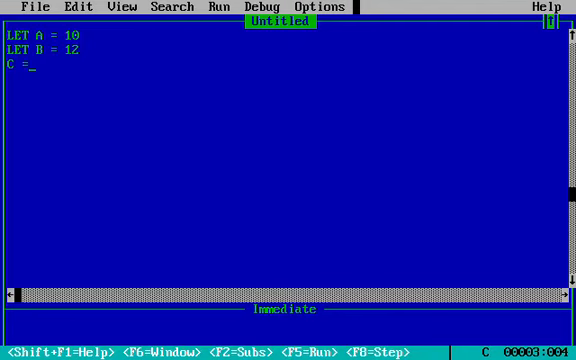
type("A +")
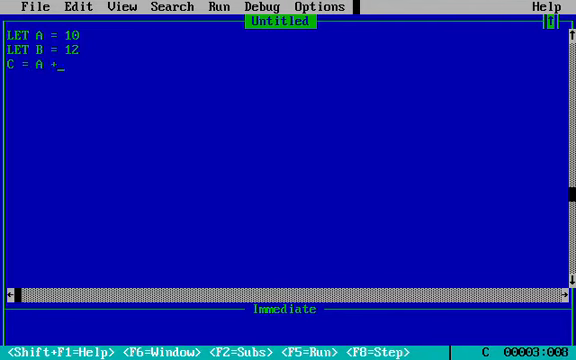
type("B")
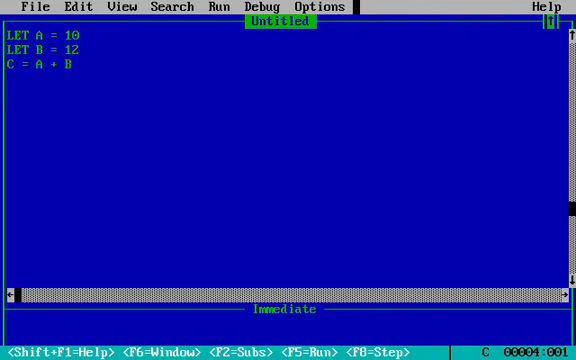
type("PRIN")
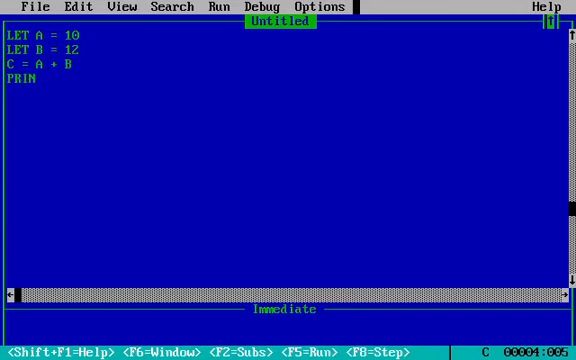
type("T C")
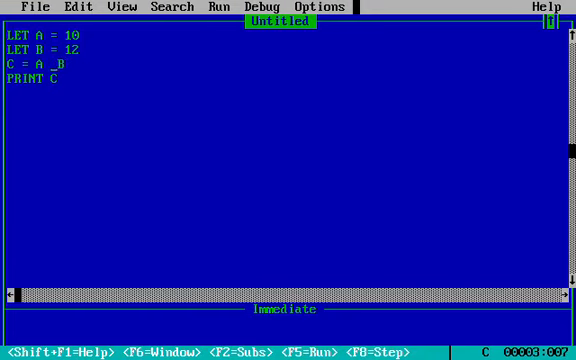
Change line 3 to C = A - B and set B to 9 instead of 12.
type("-")
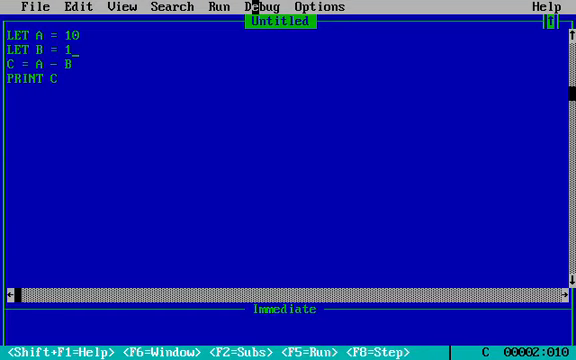
key("Backspace")
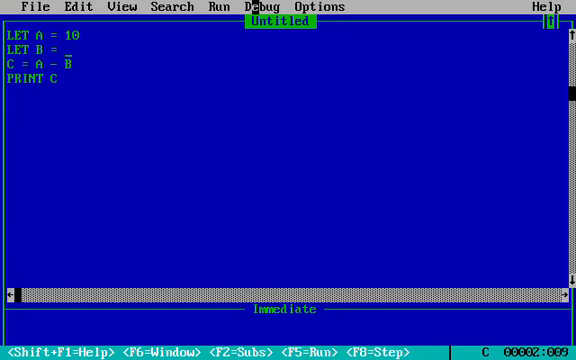
type("9")
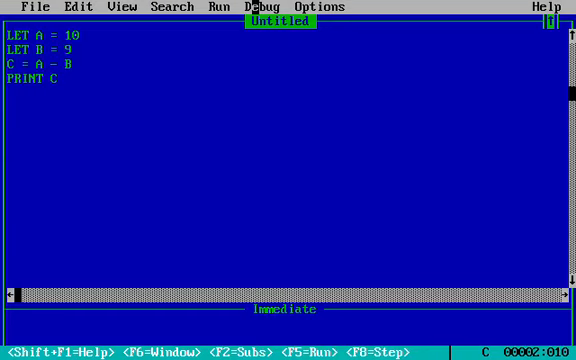
key("F5")
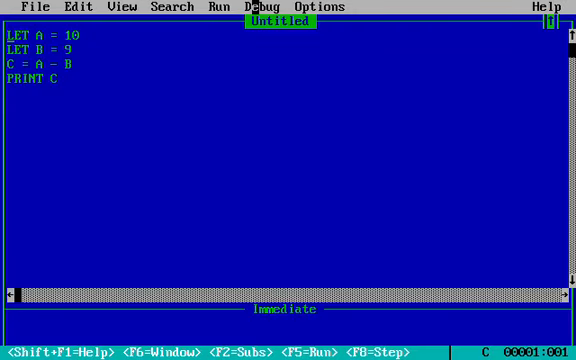
Add CLS, change the formula to C = A / B, run it for 1.111111, and erase B's value.
type("CLS")
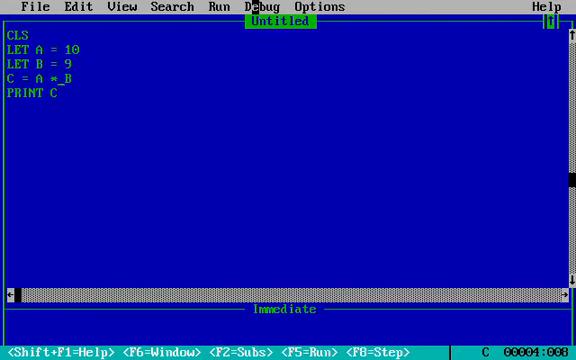
type("/")
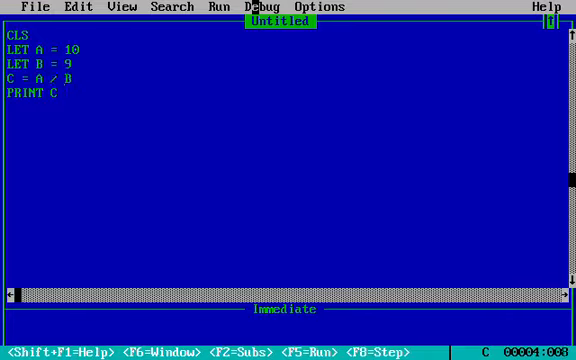
key("F5")
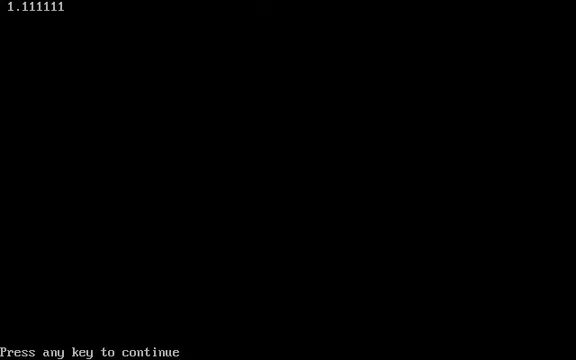
key("Enter")
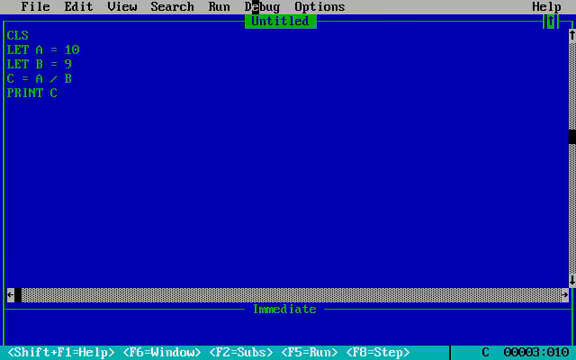
key("BackSpace")
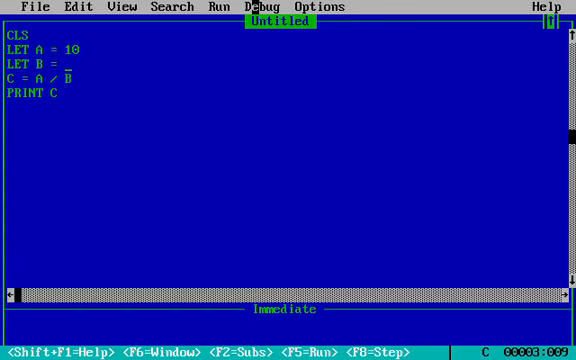
Replace the LET lines with INPUT A and INPUT B, and change the formula to C = A + B.
type("5")
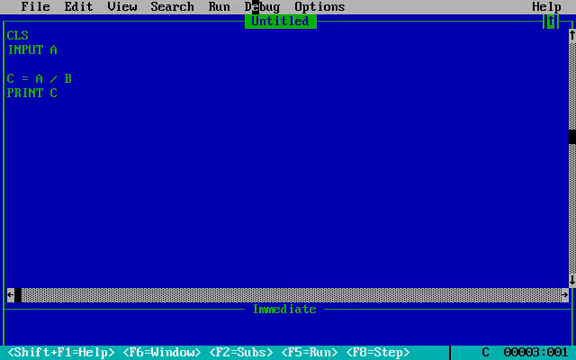
type("INPU")
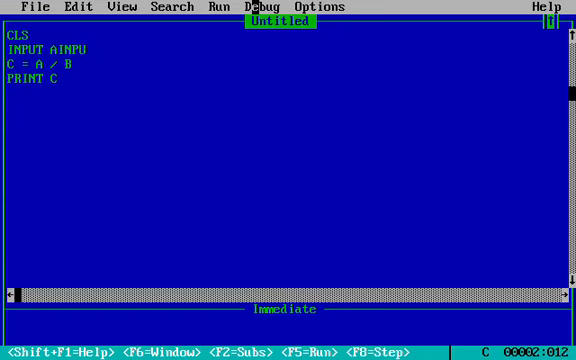
key("BackSpace")
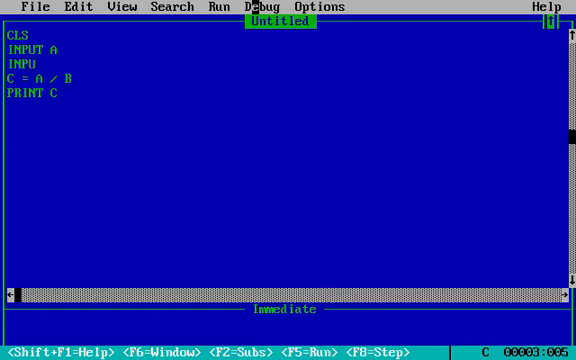
type("T B")
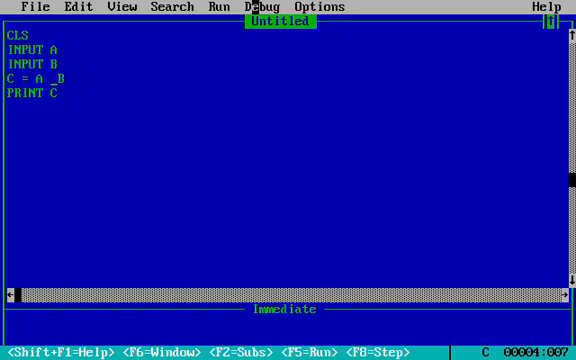
type("+")
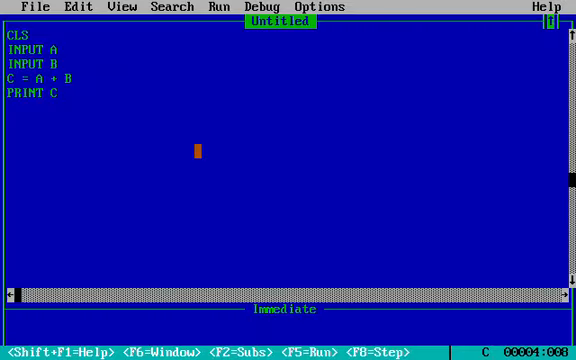
key("F5")
type("6323")
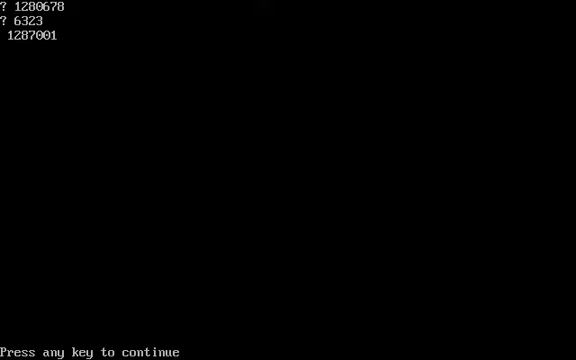
key("enter")
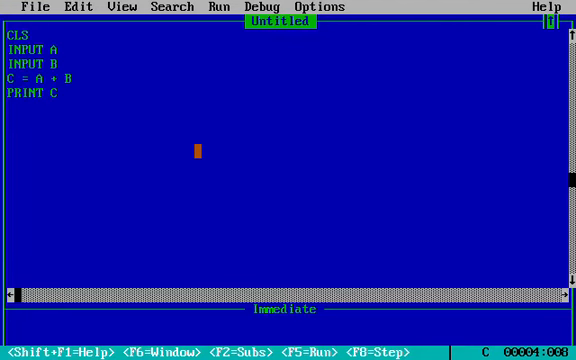
key("F5")
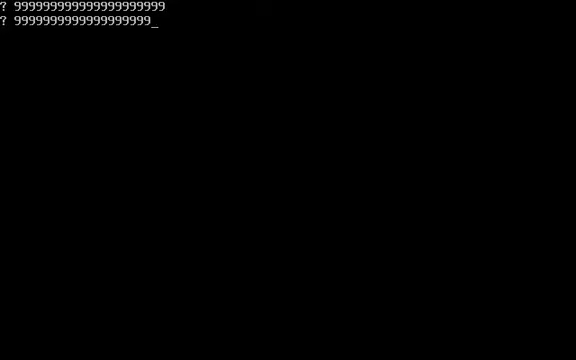
key("Return")
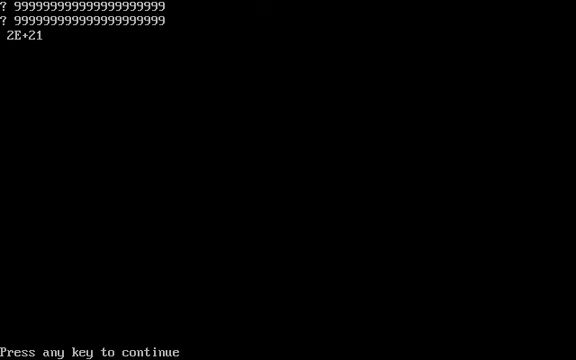
key("enter")
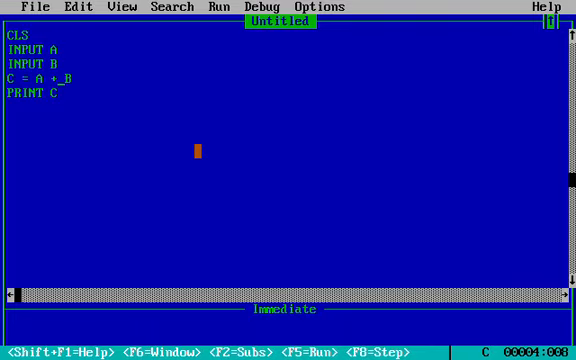
Change the formula to C = A - B and run it, printing -11 for 56 and 67.
type("-")
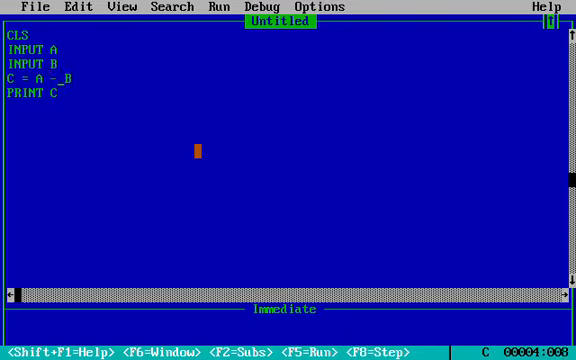
key("F5")
type("67")
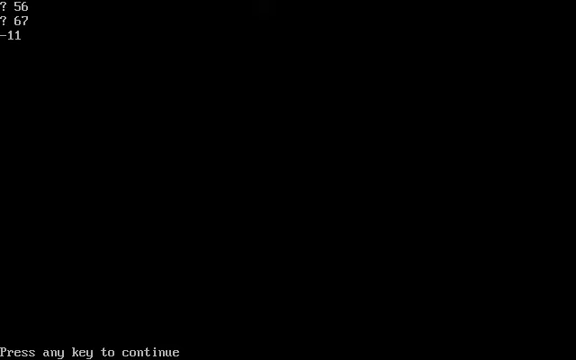
key("enter")
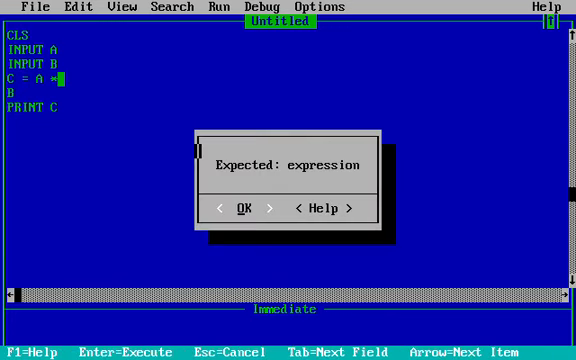
Dismiss the Expected: expression error, rejoin B to the formula, and remove the * operator.
left_click(237, 207)
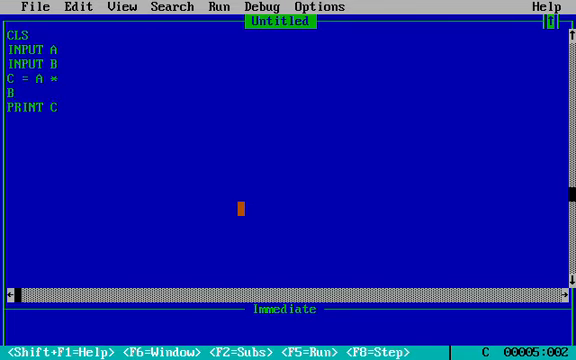
key("Backspace")
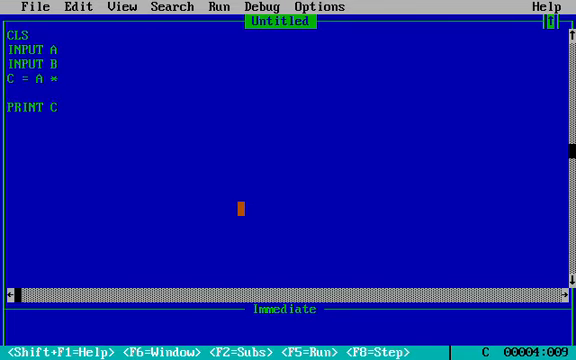
type("B")
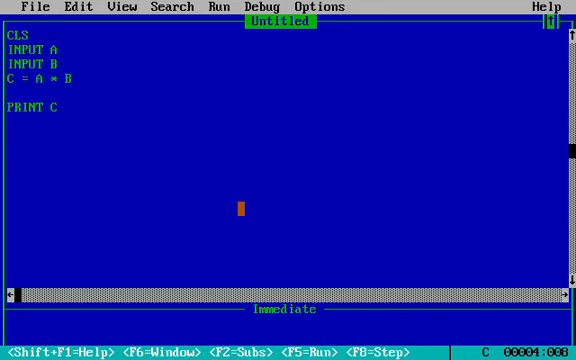
key("Backspace")
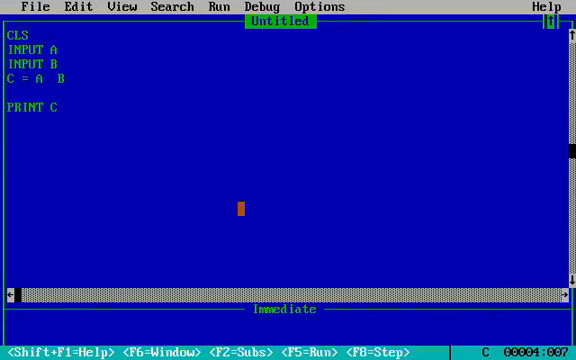
Set the formula to C = A / B and run it, getting 6 for inputs 12 and 2.
type("/")
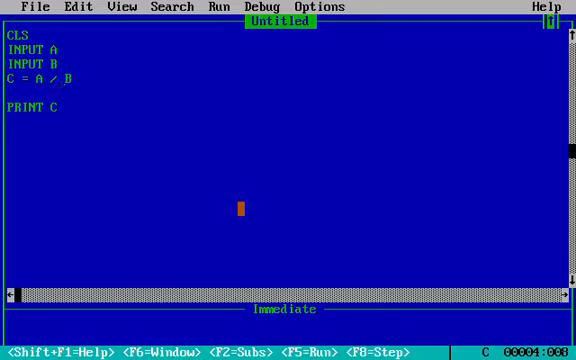
key("F5")
type("12")
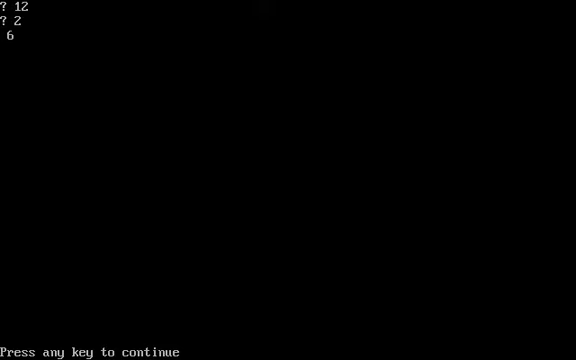
key("enter")
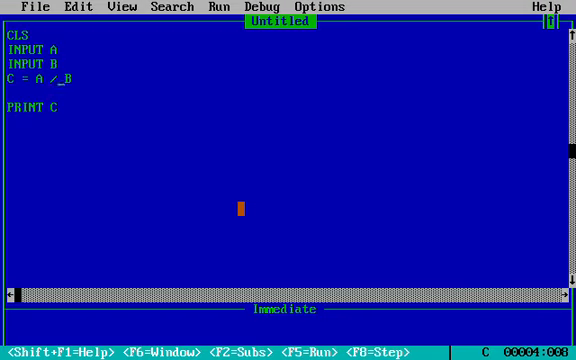